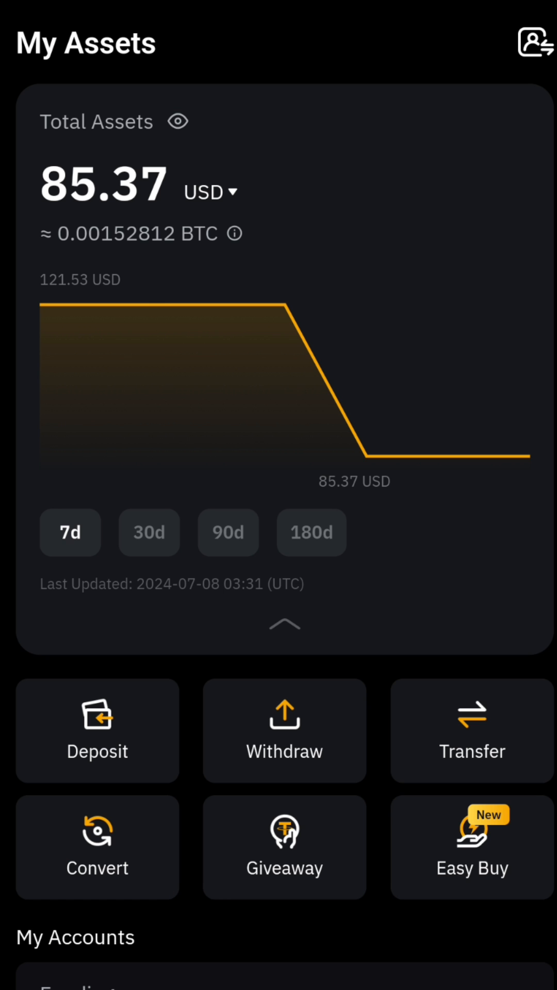
Collapse the Total Assets chart to reveal the 85.37 USD Funding account balance.
{"action": "left_click", "coordinate": [284, 625]}
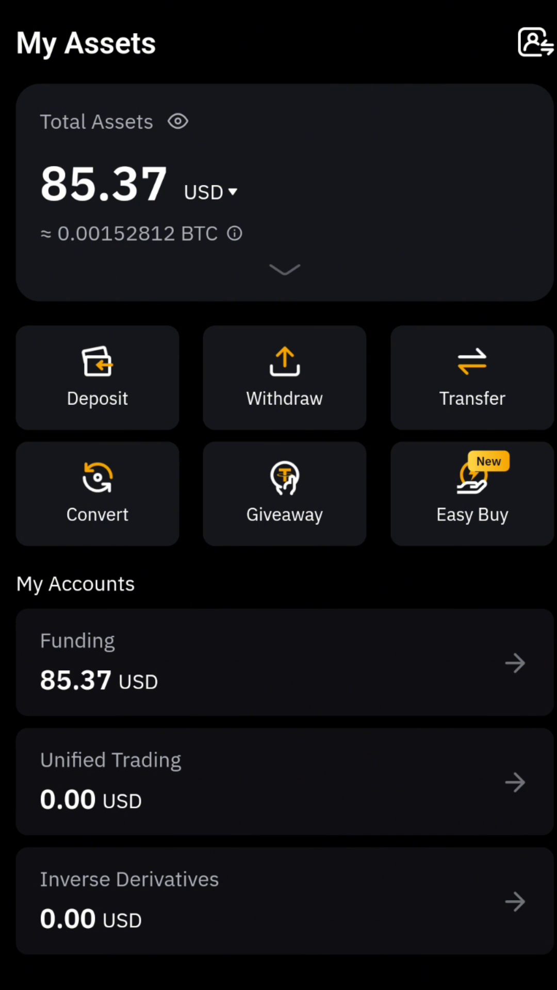
Search the Funding account coins for 'doge' to reach its deposit history.
{"action": "left_click", "coordinate": [278, 663]}
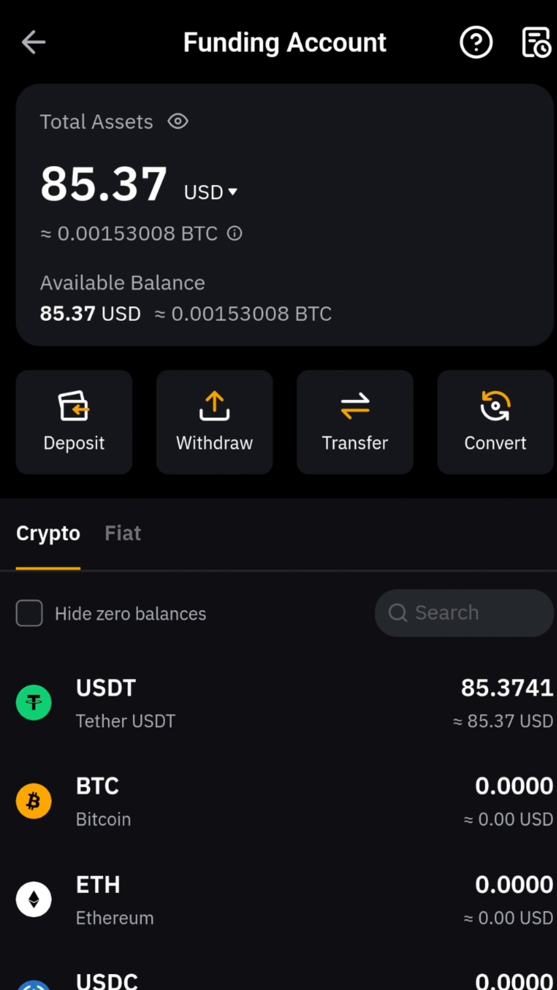
{"action": "left_click", "coordinate": [463, 613]}
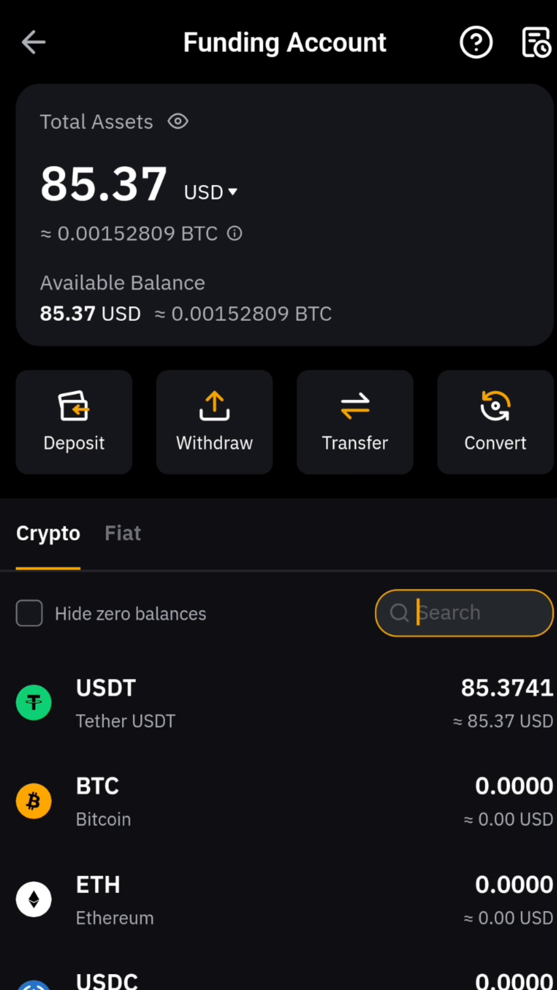
{"action": "type", "text": "doge"}
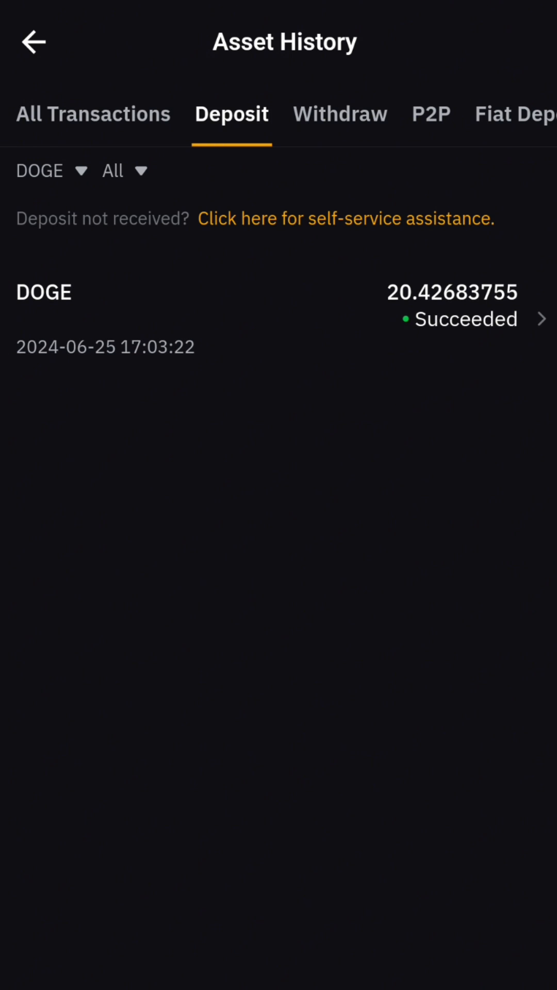
Open the 20.42683755 DOGE Succeeded deposit to view its address and transaction hash.
{"action": "left_click", "coordinate": [278, 307]}
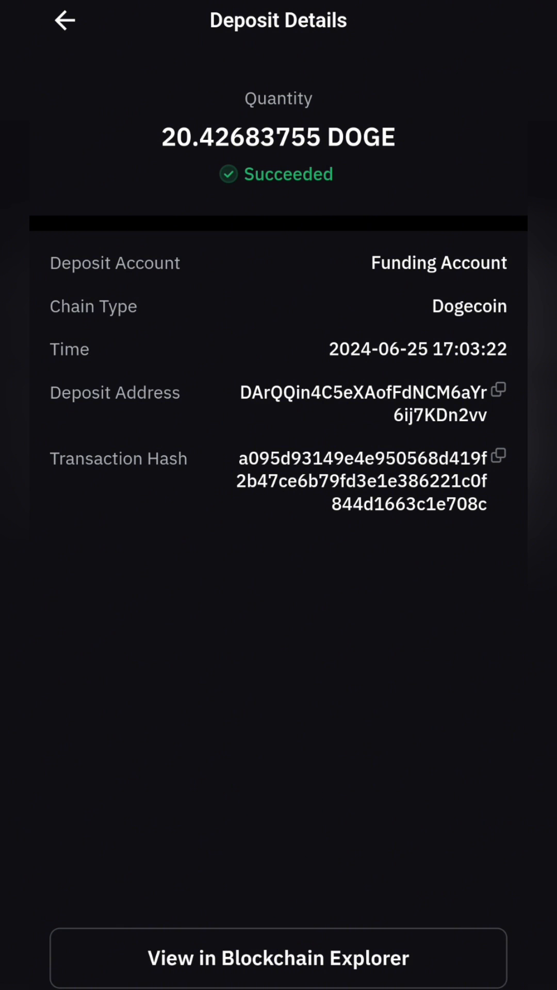
{"action": "left_click", "coordinate": [278, 958]}
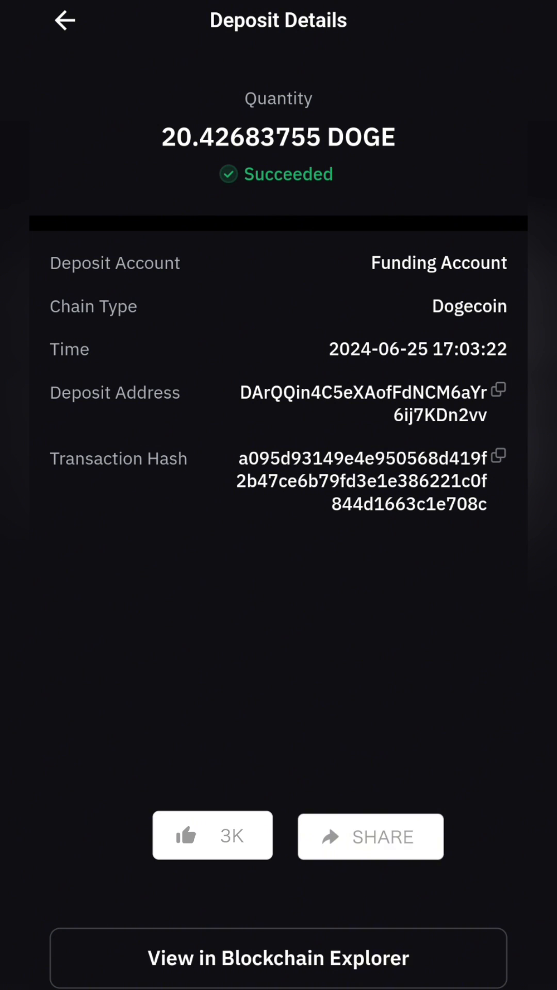
{"action": "left_click", "coordinate": [186, 835]}
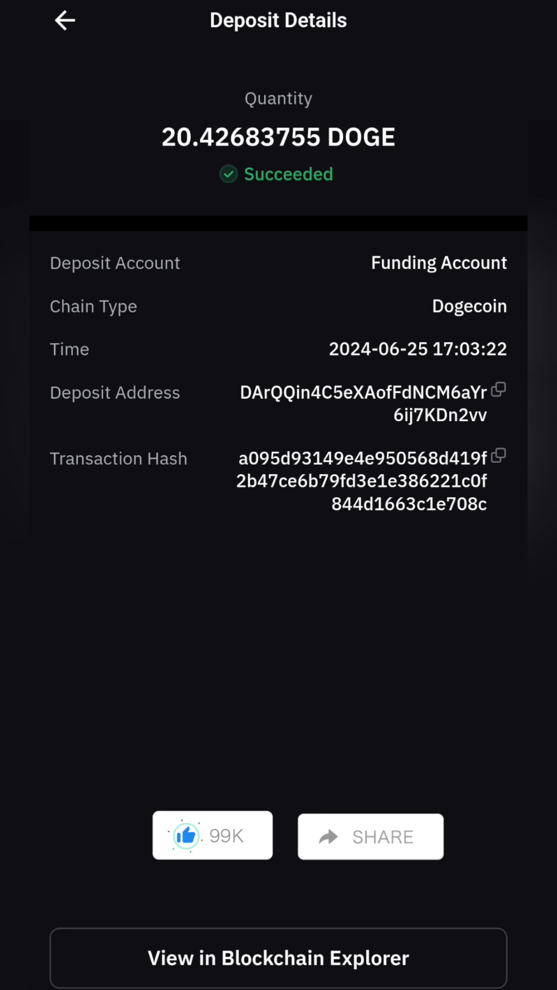